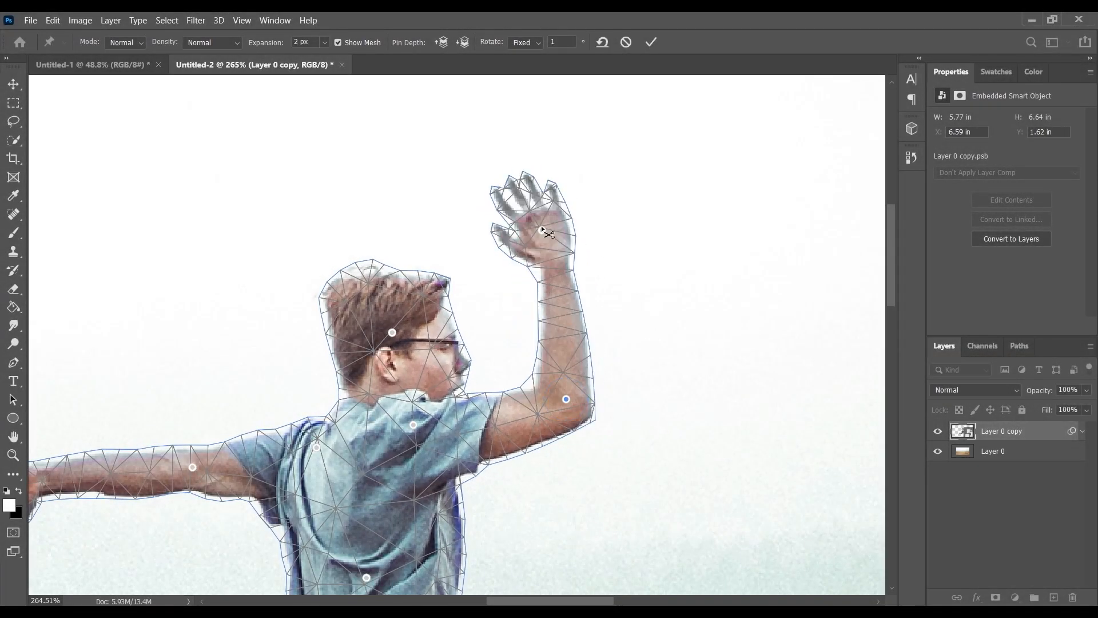
Leave the warp-mesh preview so the jumping-man photo shows as single Layer 0
left_click_drag(566, 400, 557, 420)
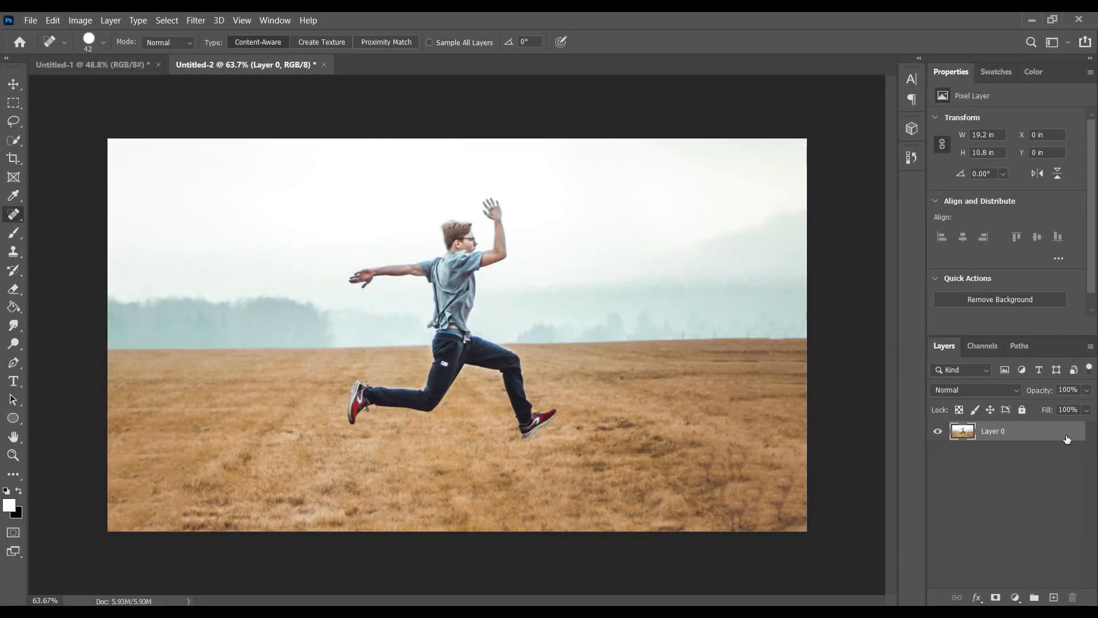
Duplicate the layer with Ctrl+J and mask the copy to Select Subject's jumping man
key("ctrl+j")
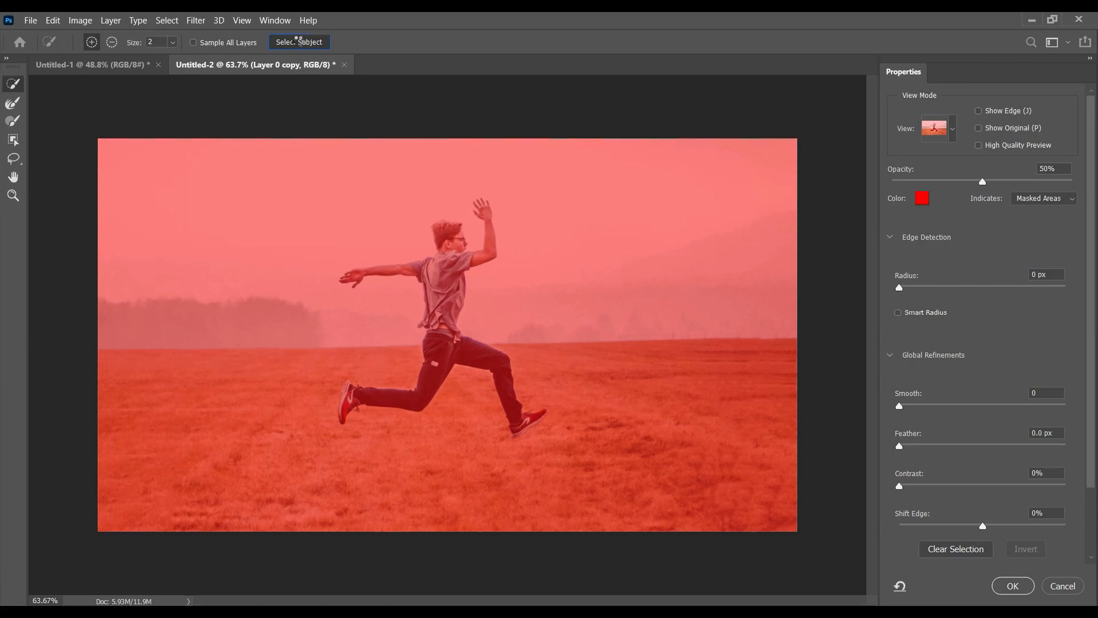
left_click(298, 42)
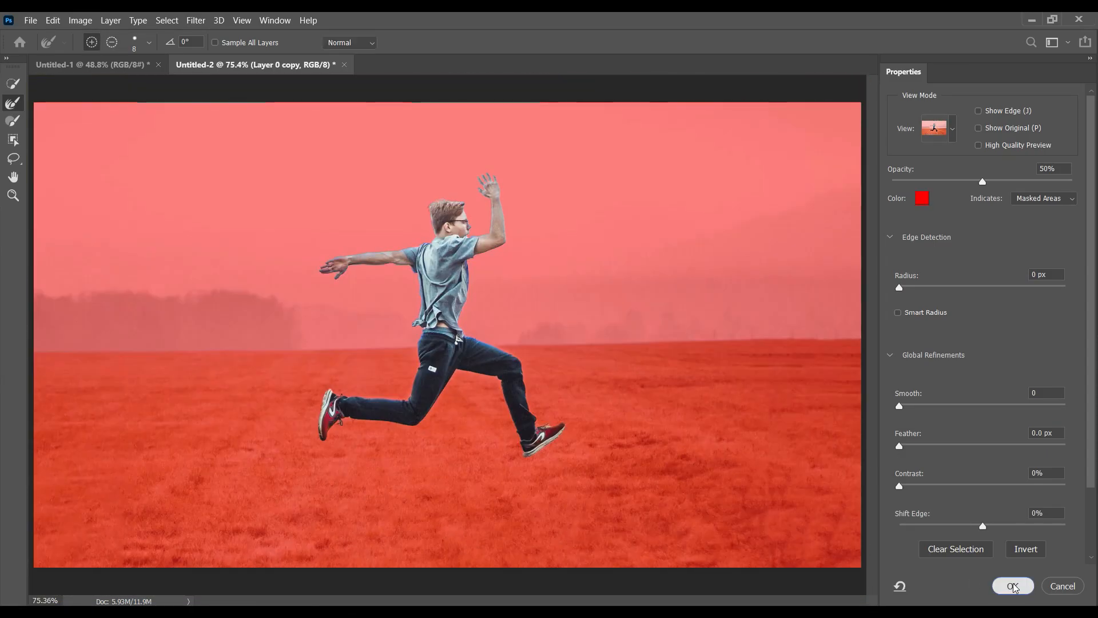
left_click(1012, 586)
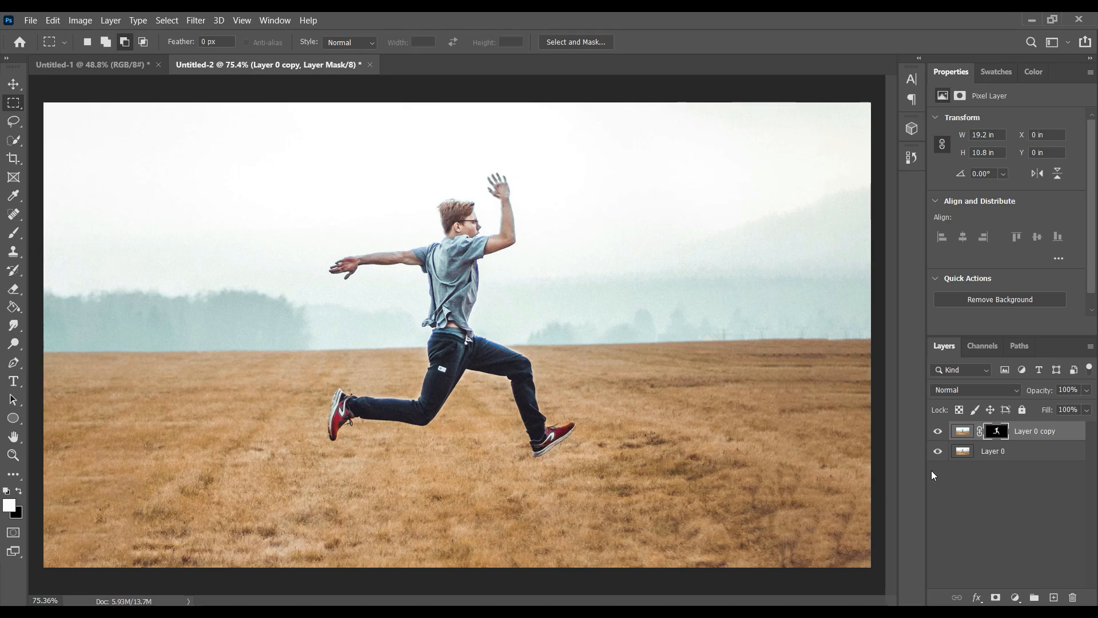
Load the man's mask as a selection on Layer 0, hide the cutout copy and expand the outline
left_click(936, 451)
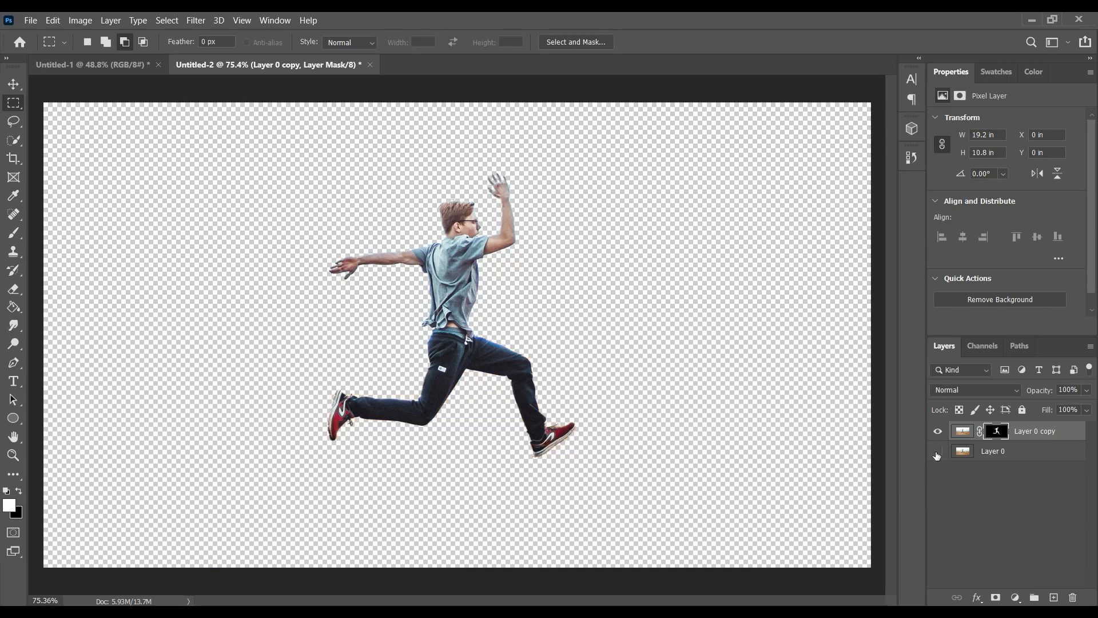
left_click(937, 452)
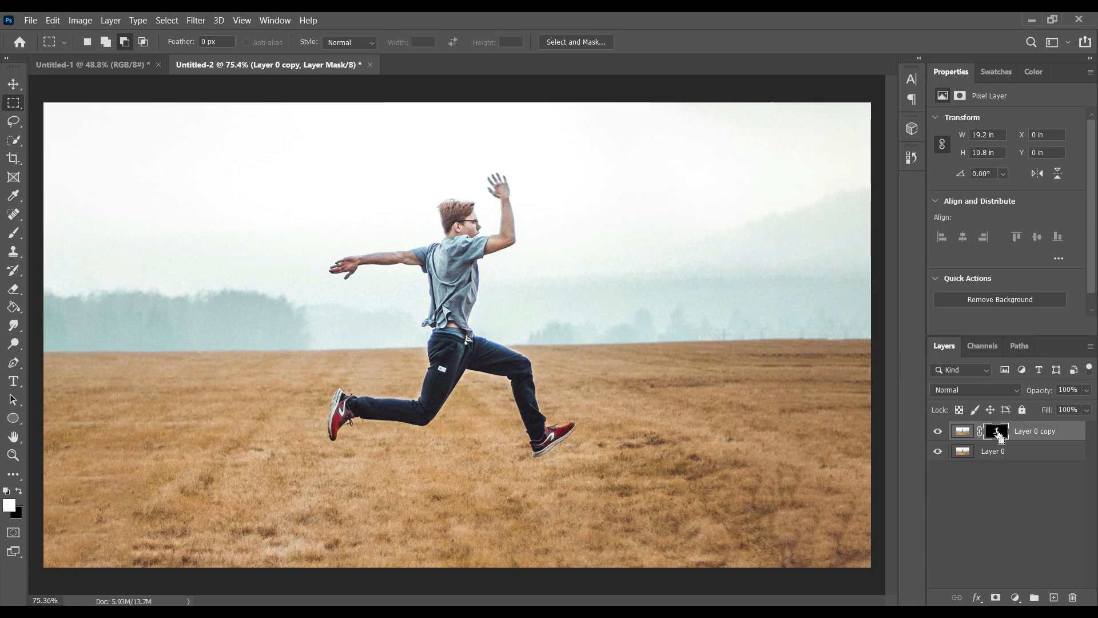
left_click(994, 431)
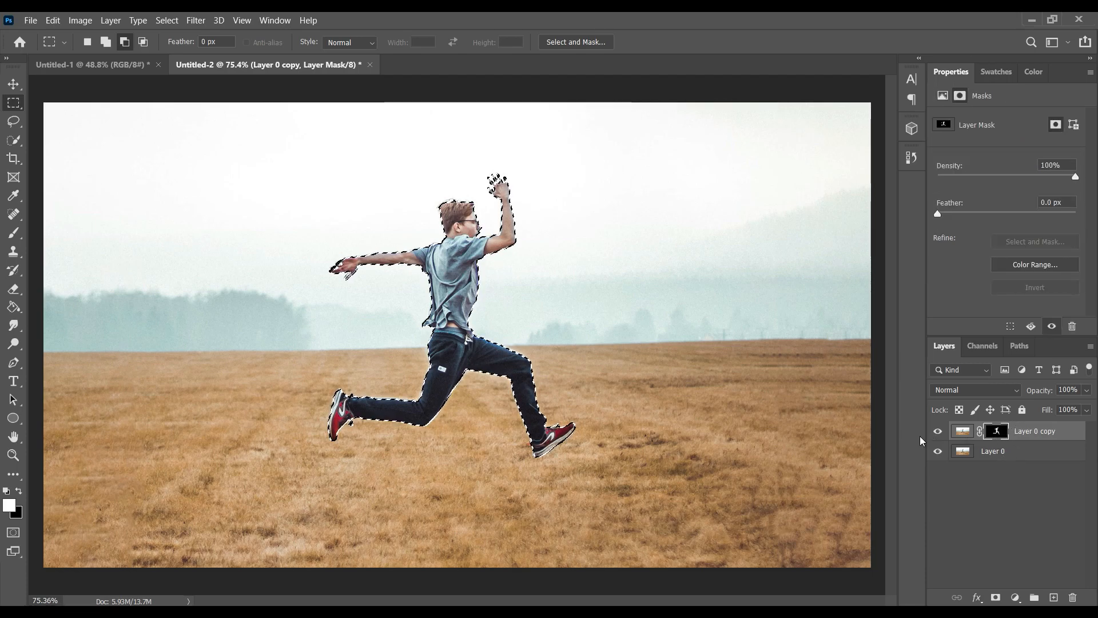
left_click(936, 431)
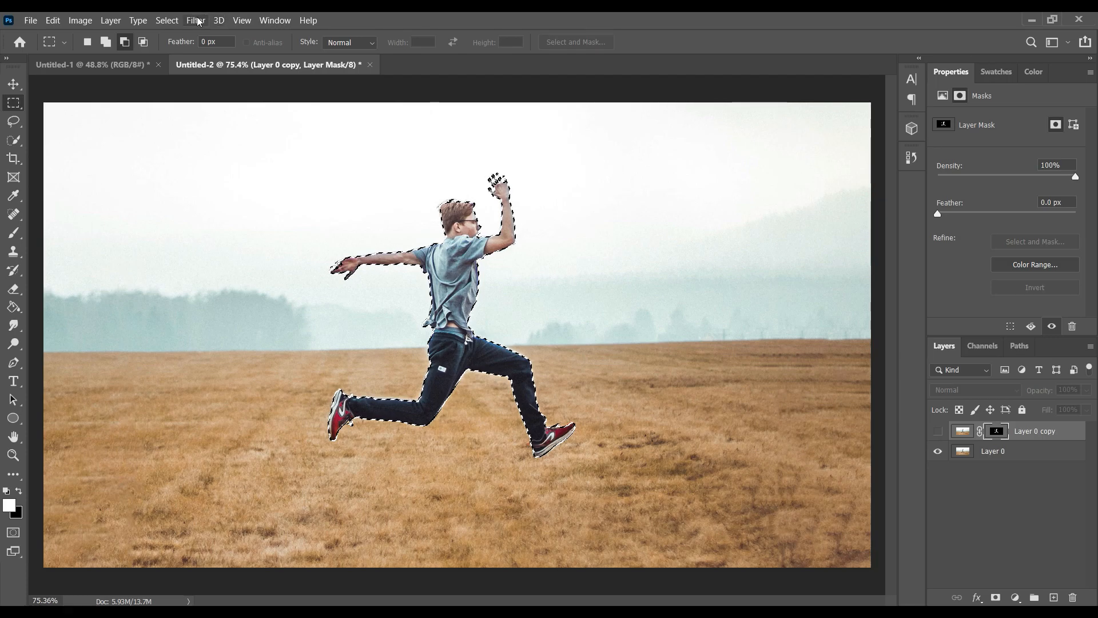
left_click(167, 19)
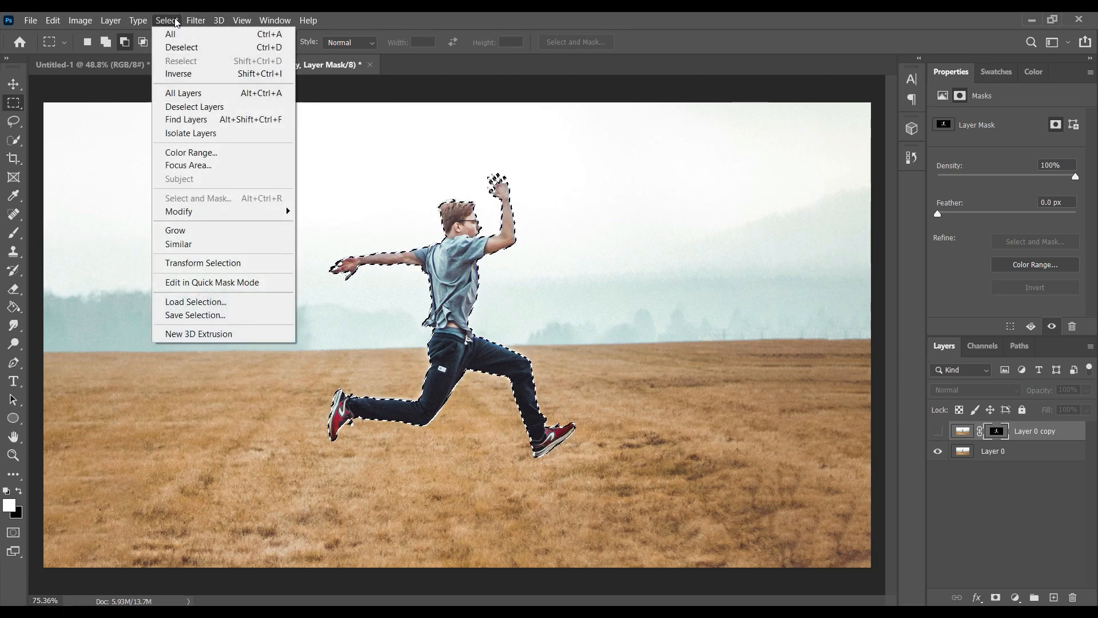
mouse_move(179, 210)
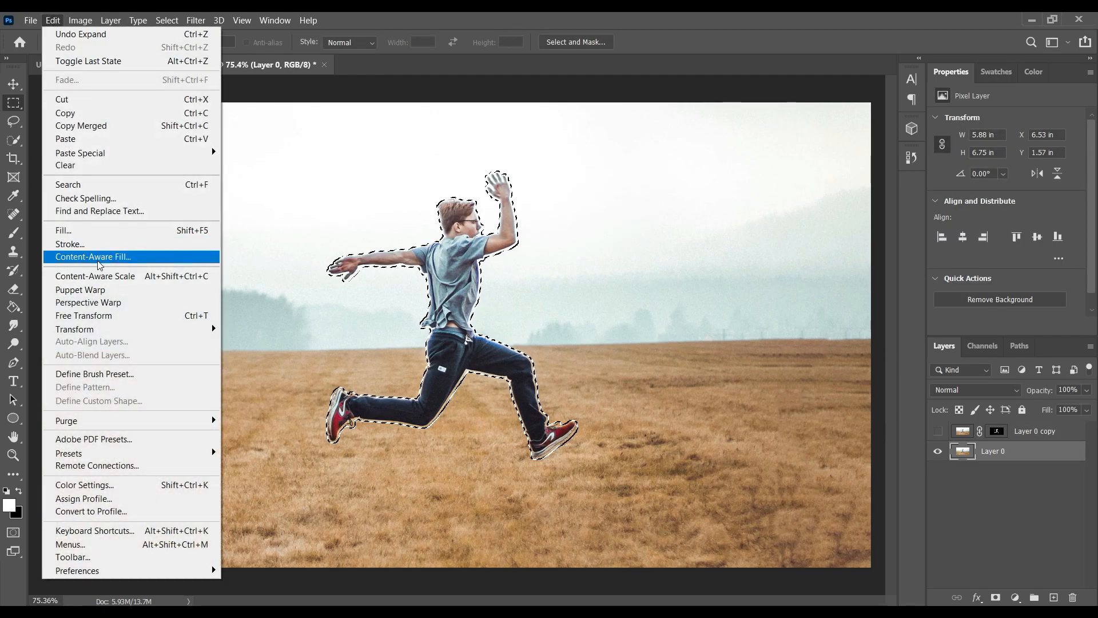
Content-aware fill the man's area from a custom sky-and-grass sample onto a new layer
left_click(93, 256)
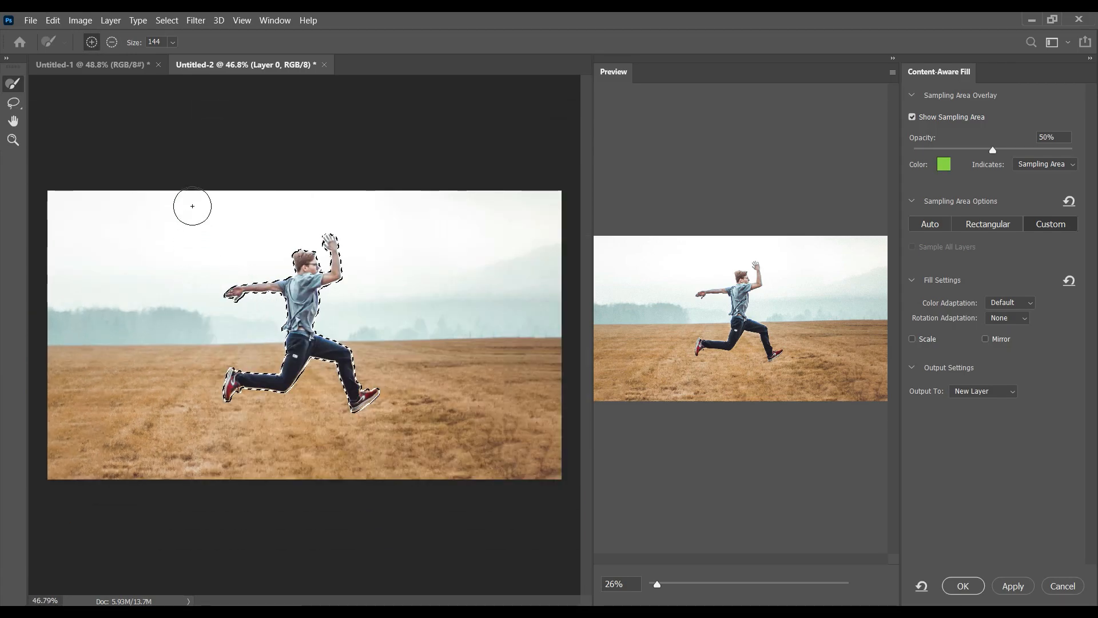
left_click_drag(192, 206, 135, 476)
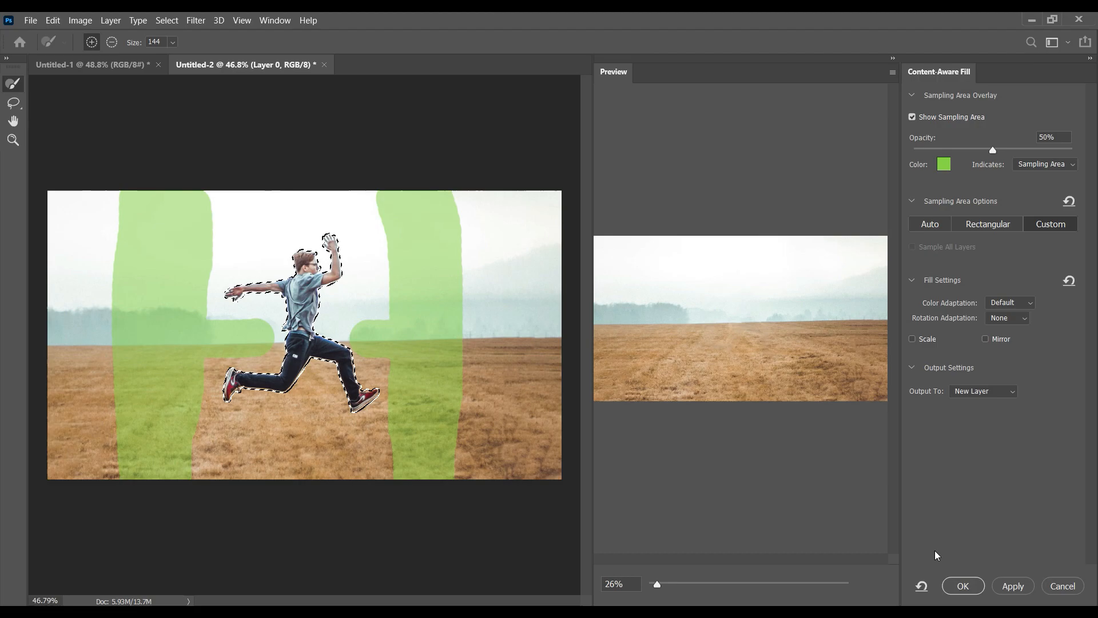
left_click(962, 586)
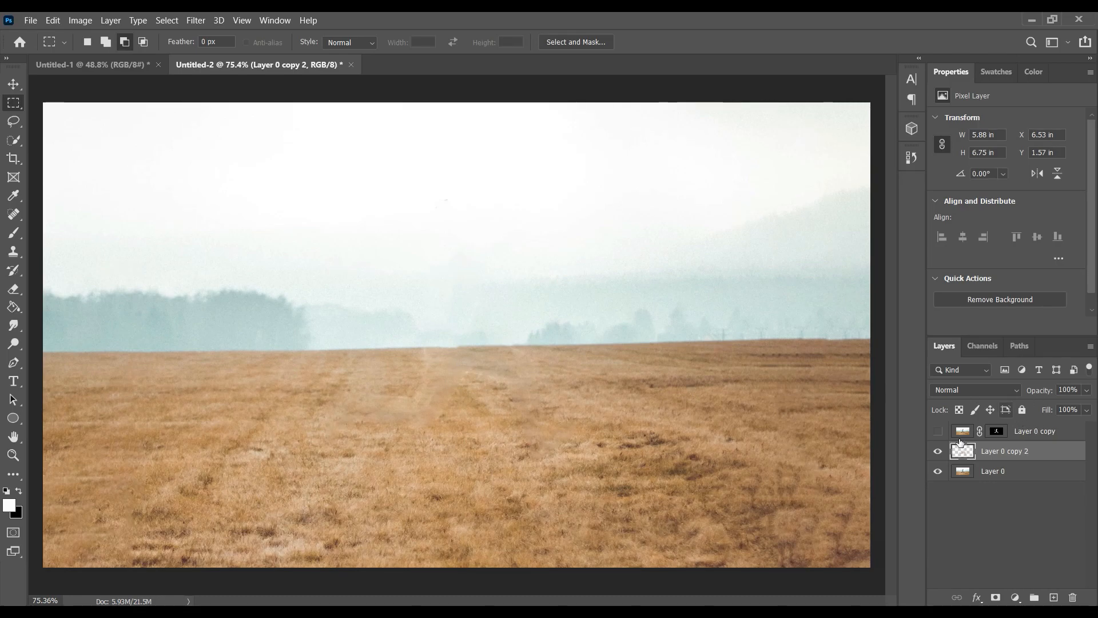
Show the cutout copy, make it a Smart Object and start Puppet Warp on it
left_click(938, 432)
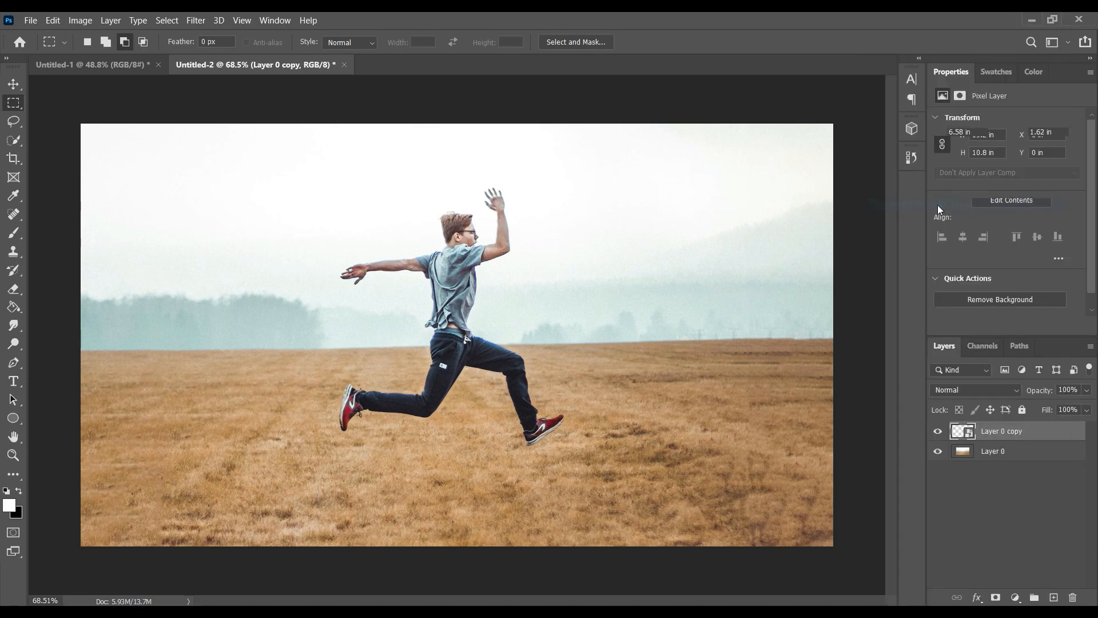
left_click(51, 19)
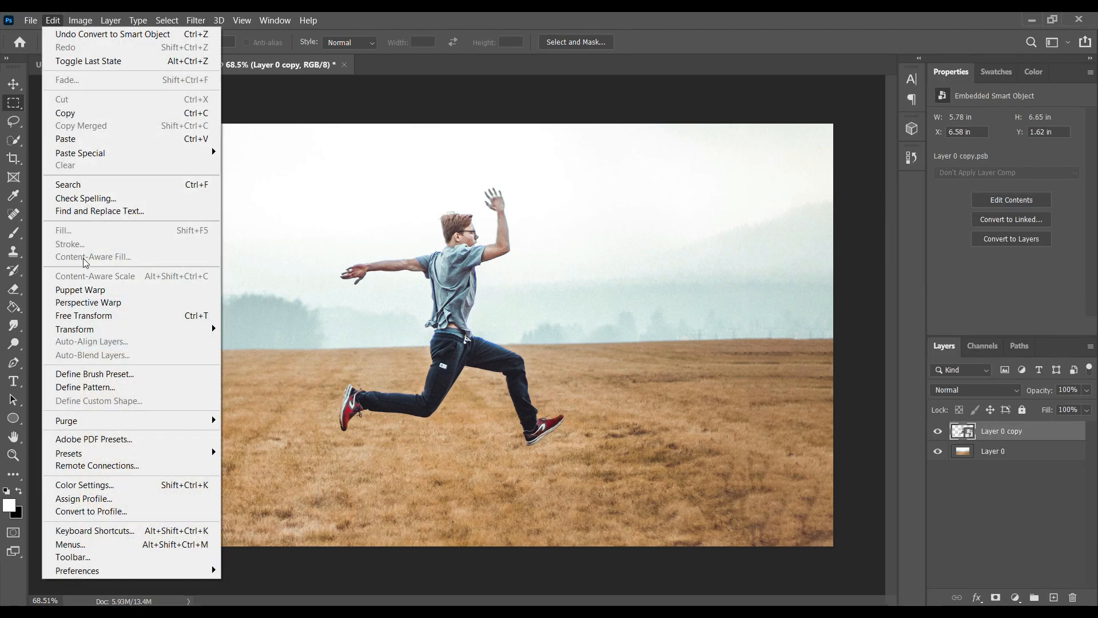
left_click(80, 290)
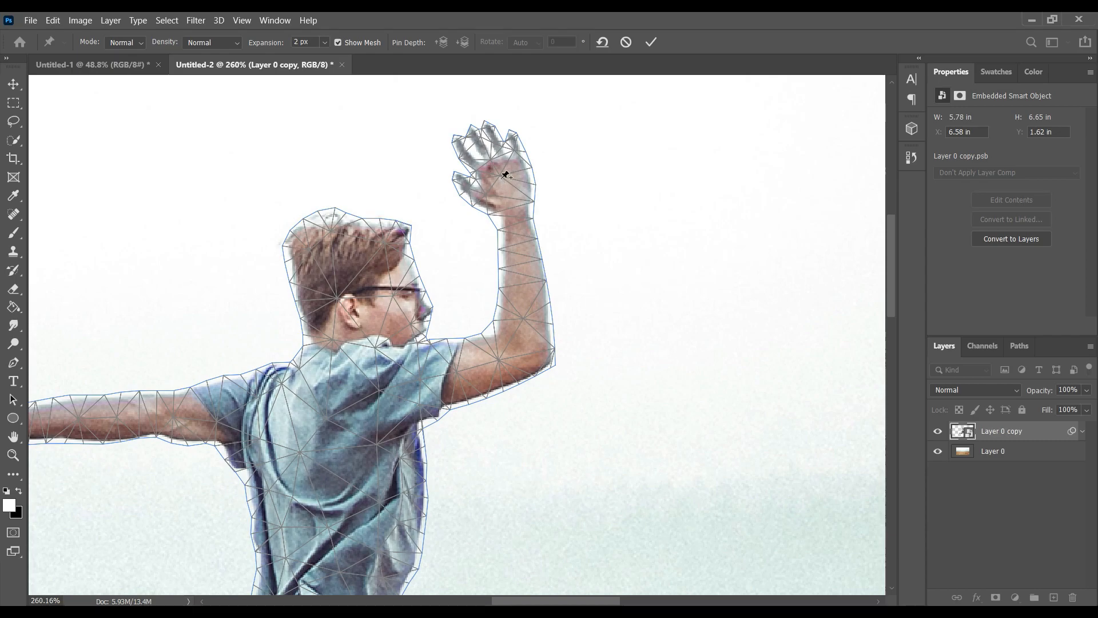
Pin the raised hand and joints, lift the elbow higher, straighten the forearm and tilt the head back about -28°
left_click(502, 178)
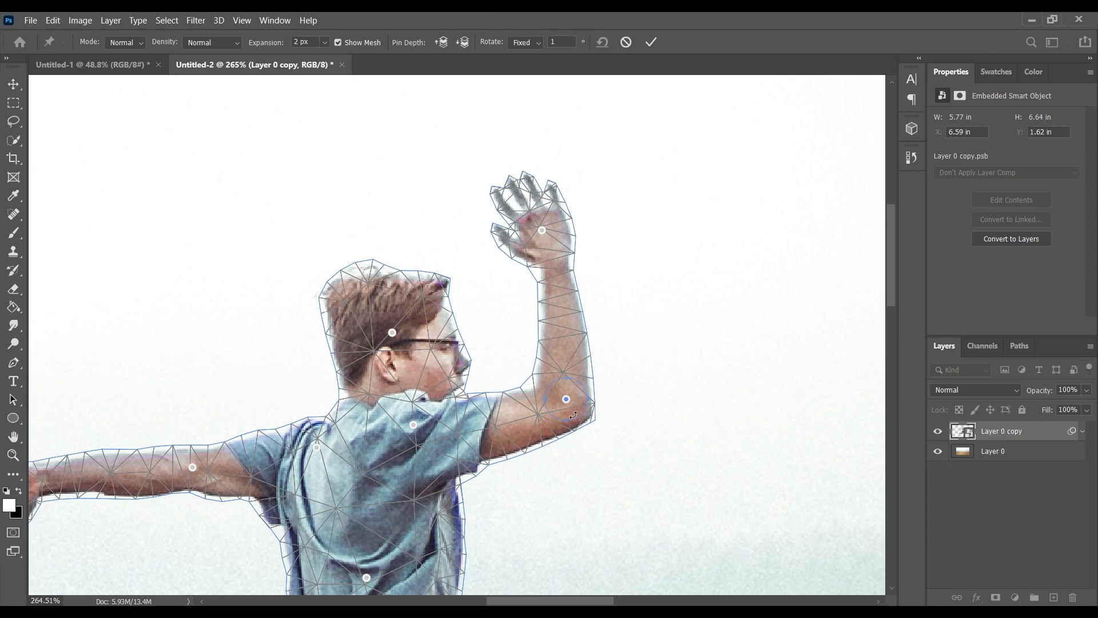
left_click_drag(566, 398, 578, 420)
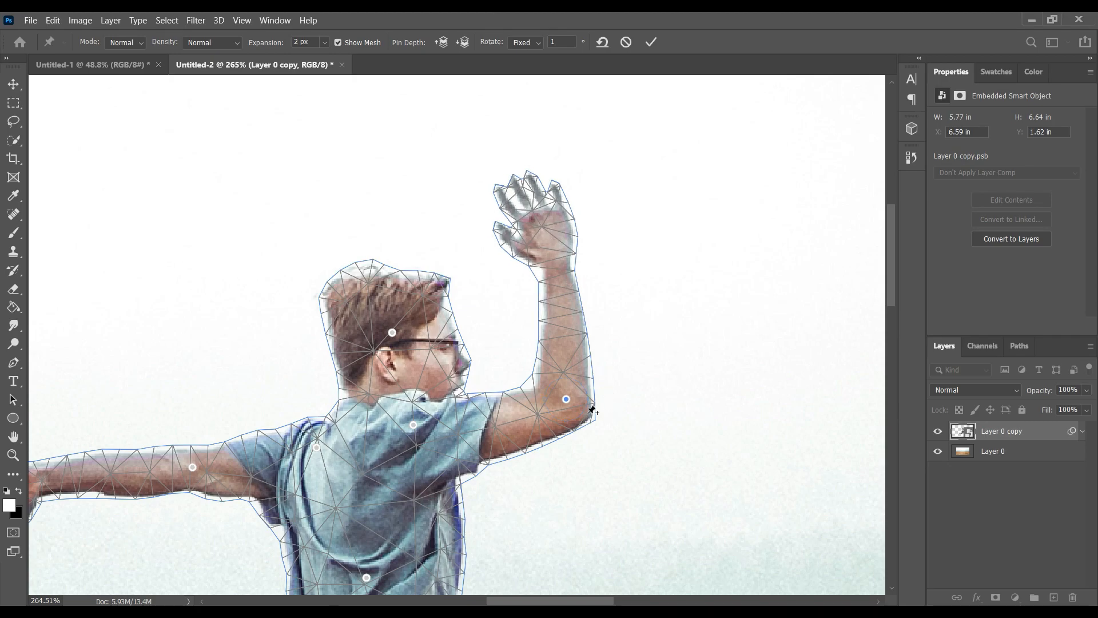
left_click_drag(566, 399, 557, 420)
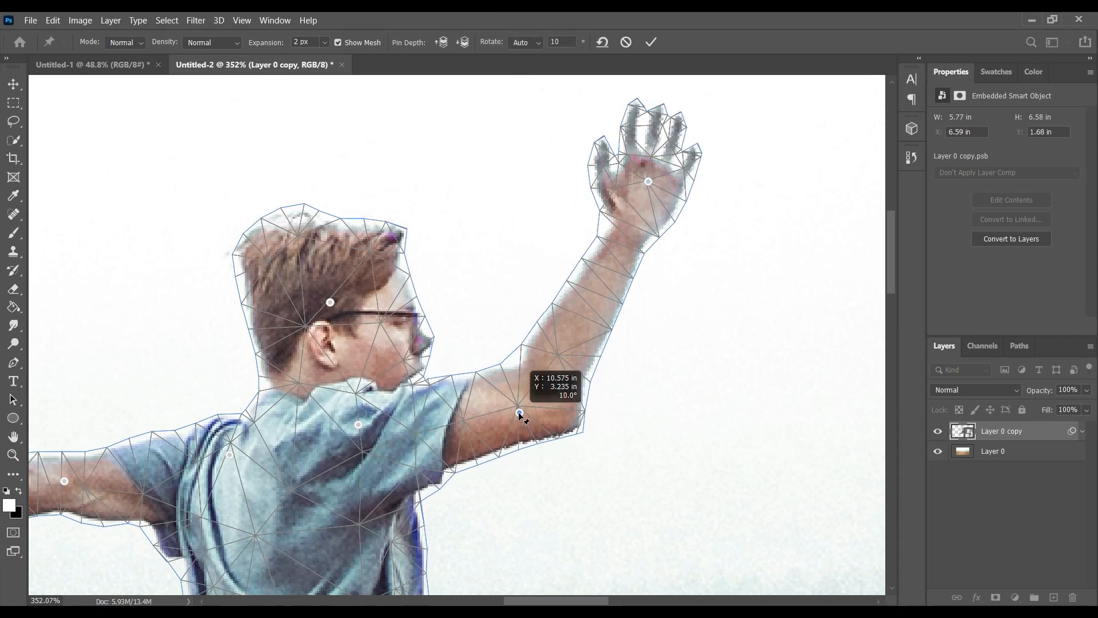
left_click_drag(520, 413, 601, 334)
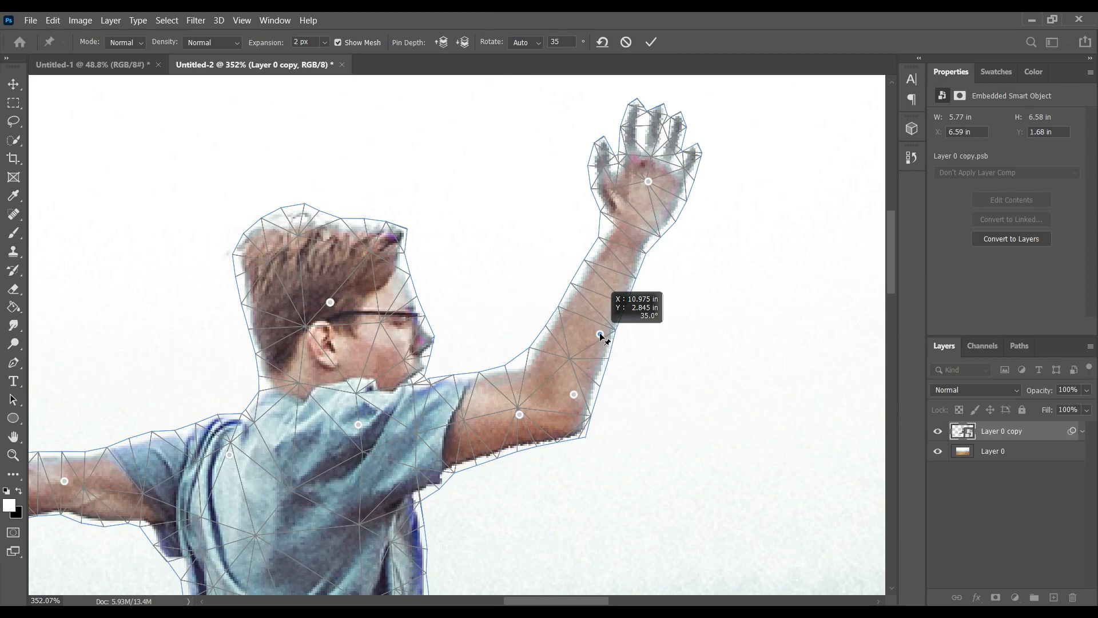
left_click_drag(598, 333, 518, 419)
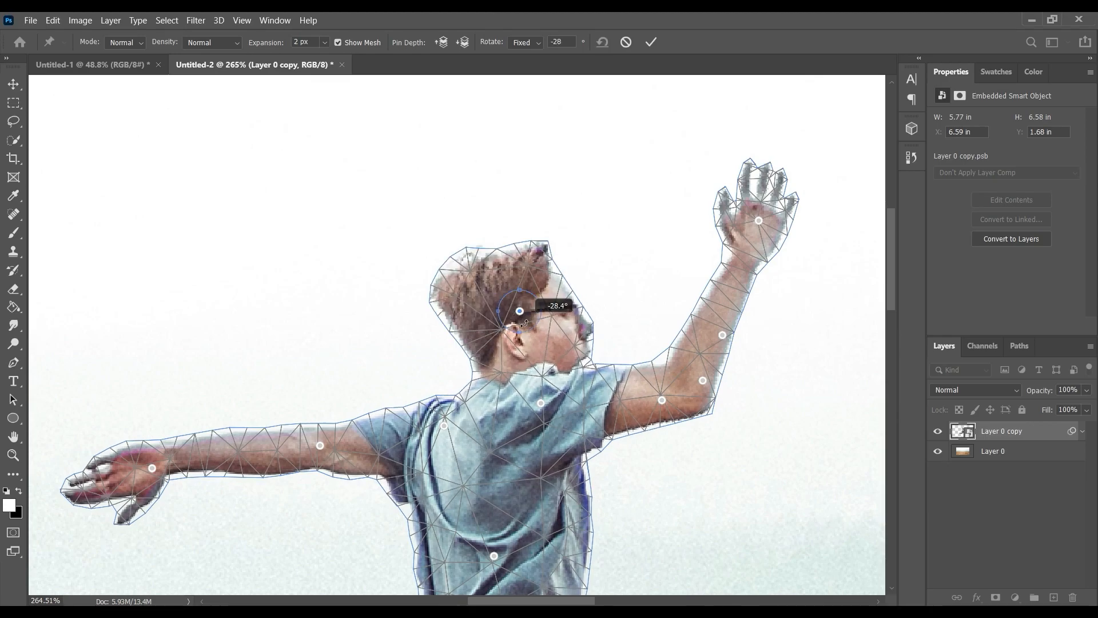
Drag the outstretched arm's hand pin so the forearm hangs downward
left_click_drag(518, 310, 510, 313)
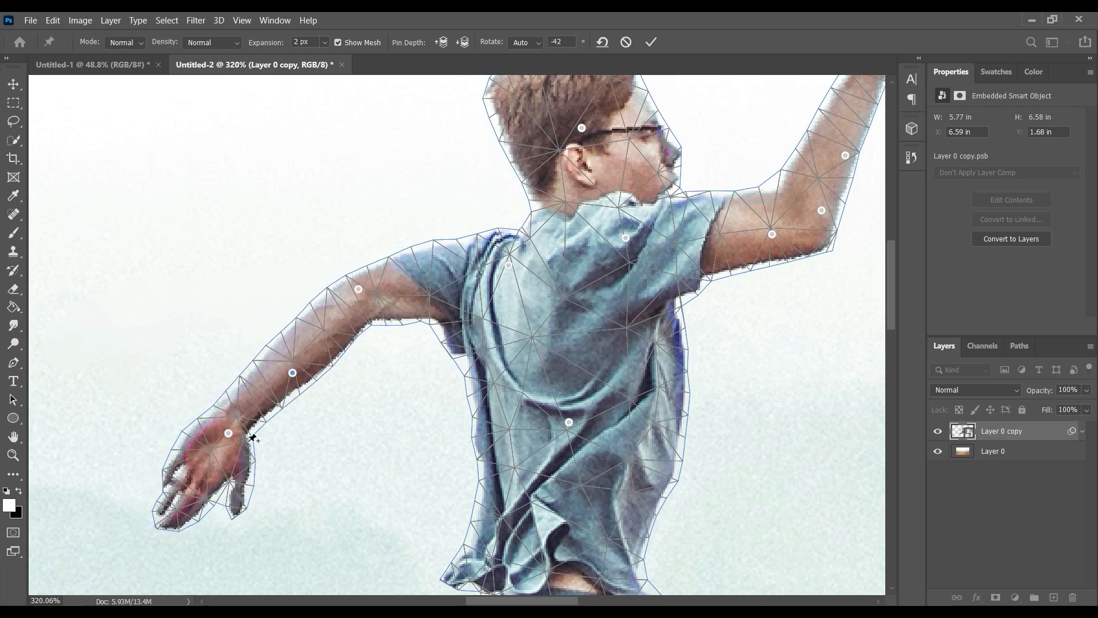
left_click_drag(252, 438, 423, 316)
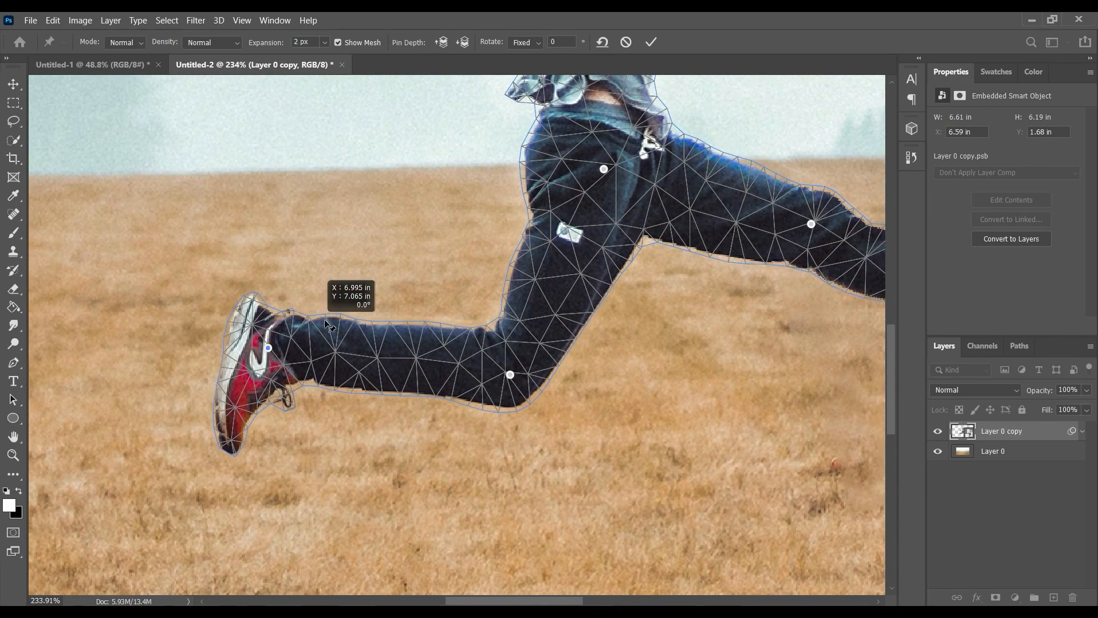
Fold the trailing foot under the thigh, pull the leg back out, then rotate the foot about 15° upward
left_click_drag(268, 347, 509, 291)
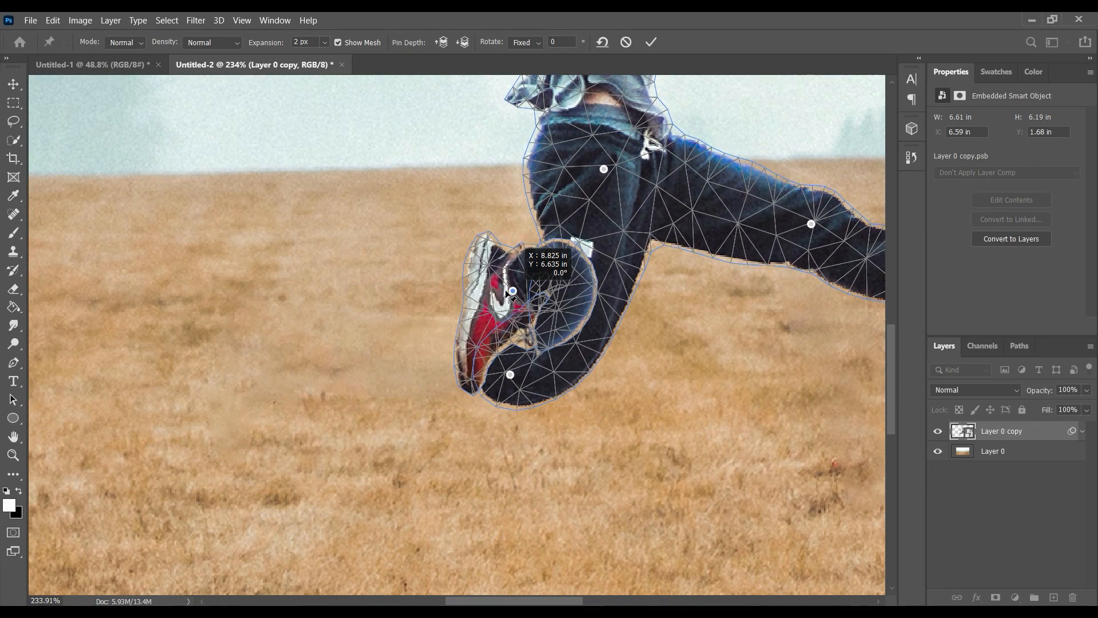
left_click_drag(512, 289, 508, 292)
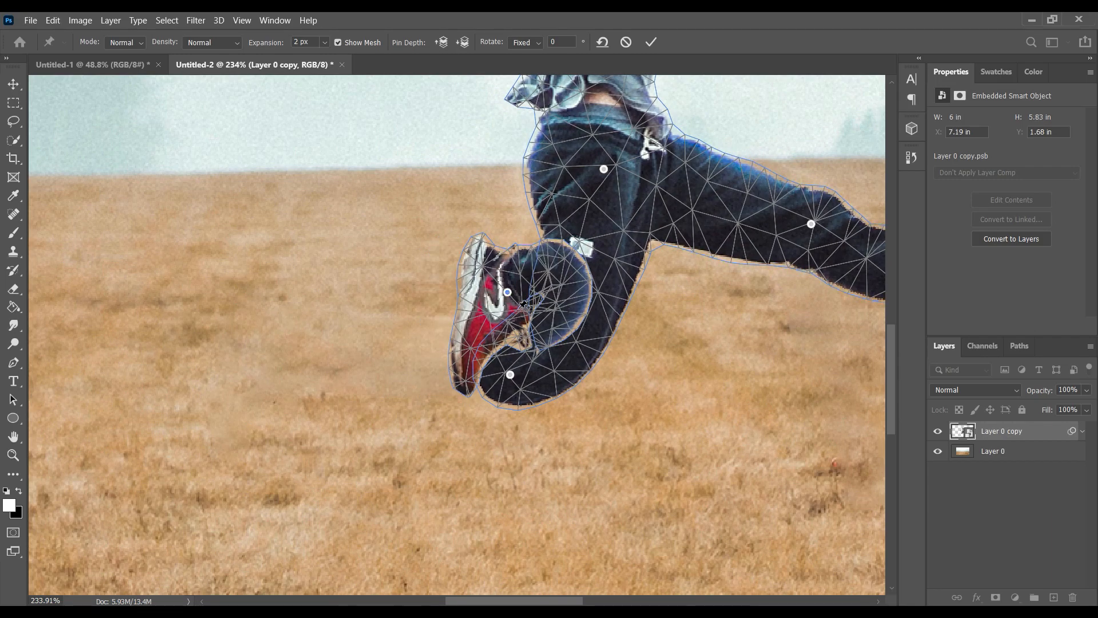
left_click_drag(508, 292, 273, 300)
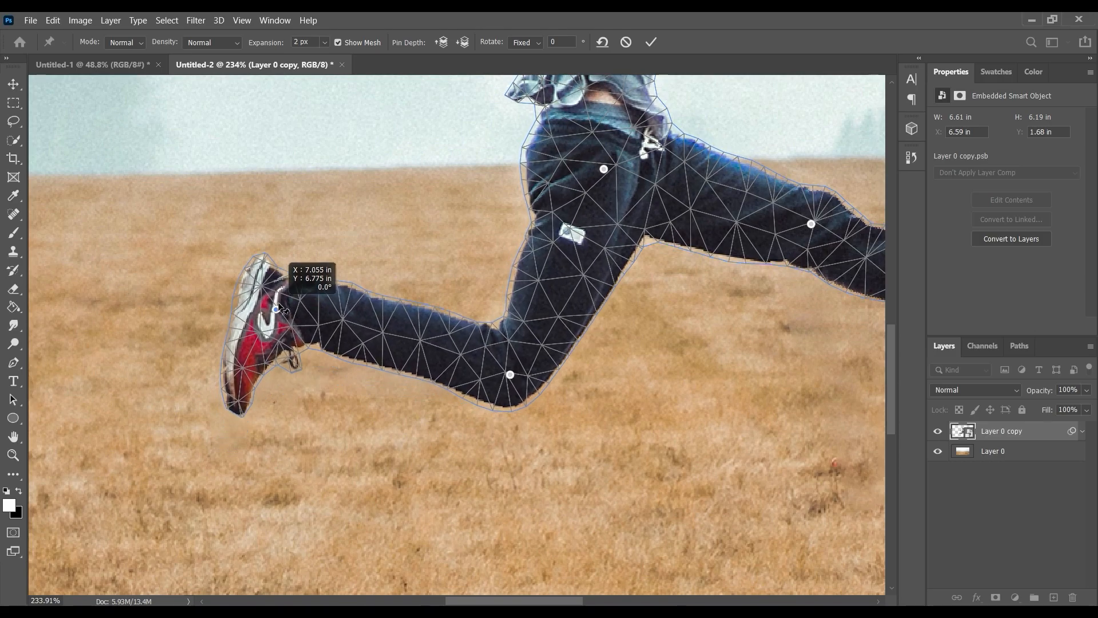
left_click_drag(276, 307, 280, 299)
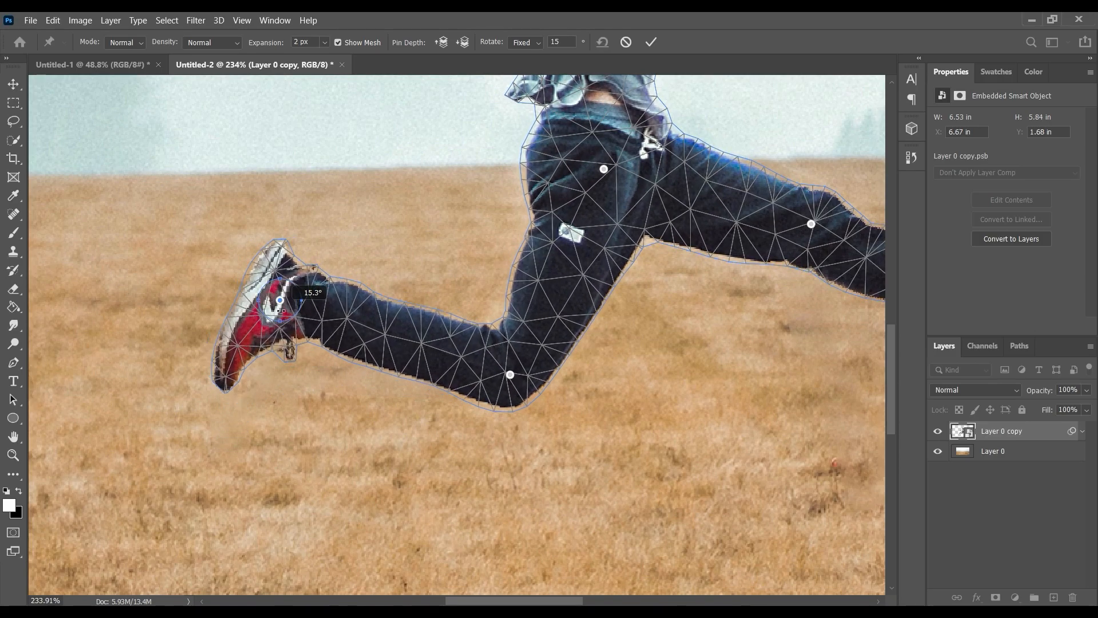